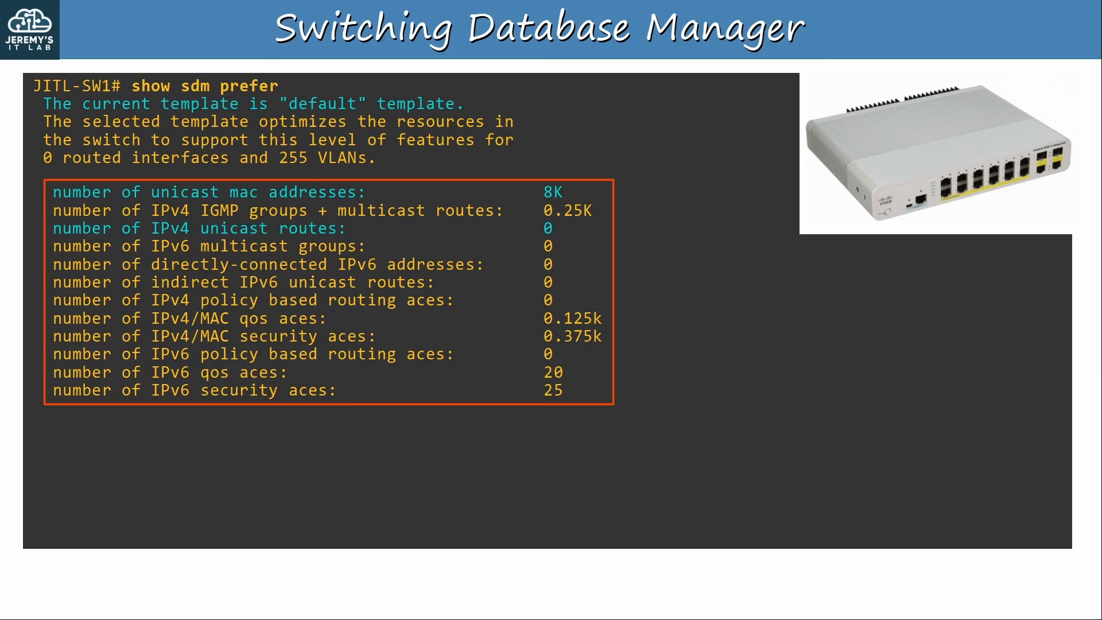
- List the available SDM templates with 'show sdm prefer ?' and select lanbase-routing for inspection
{"action": "type", "text": "show sdm prefer ?"}
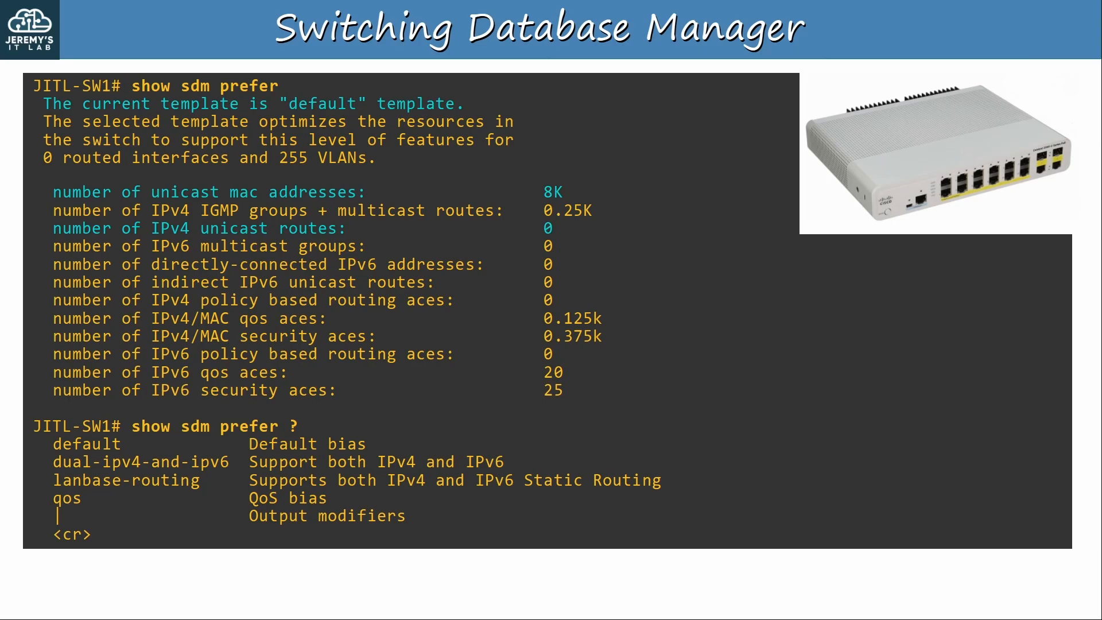
{"action": "type", "text": "lanbase-routing"}
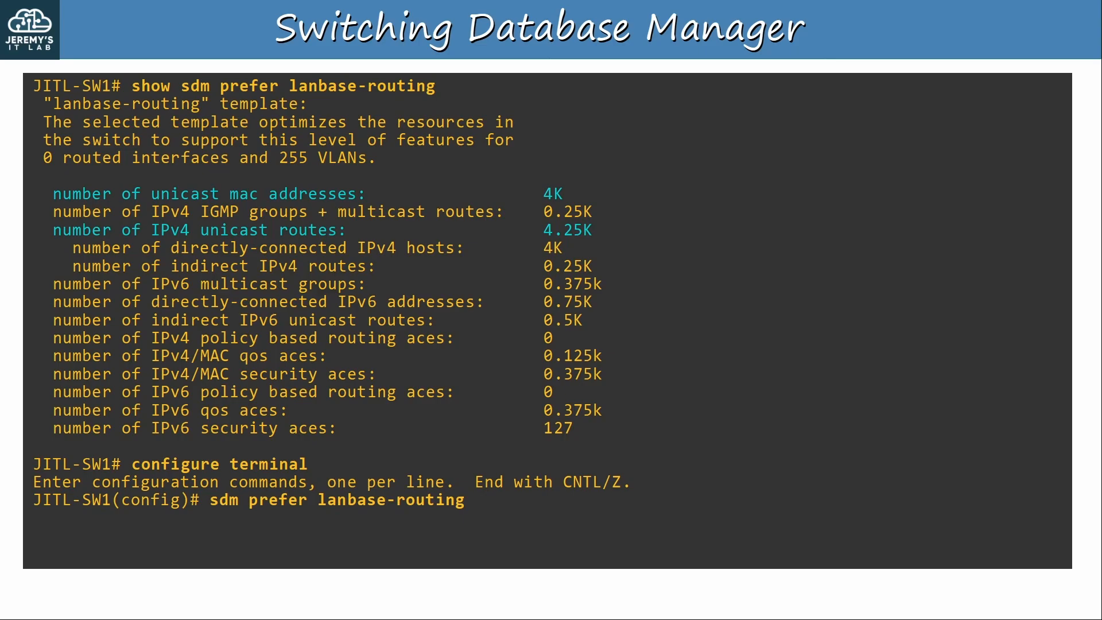
- Store lanbase-routing as the preferred SDM template and check it is pending for next reload
{"action": "key", "text": "enter"}
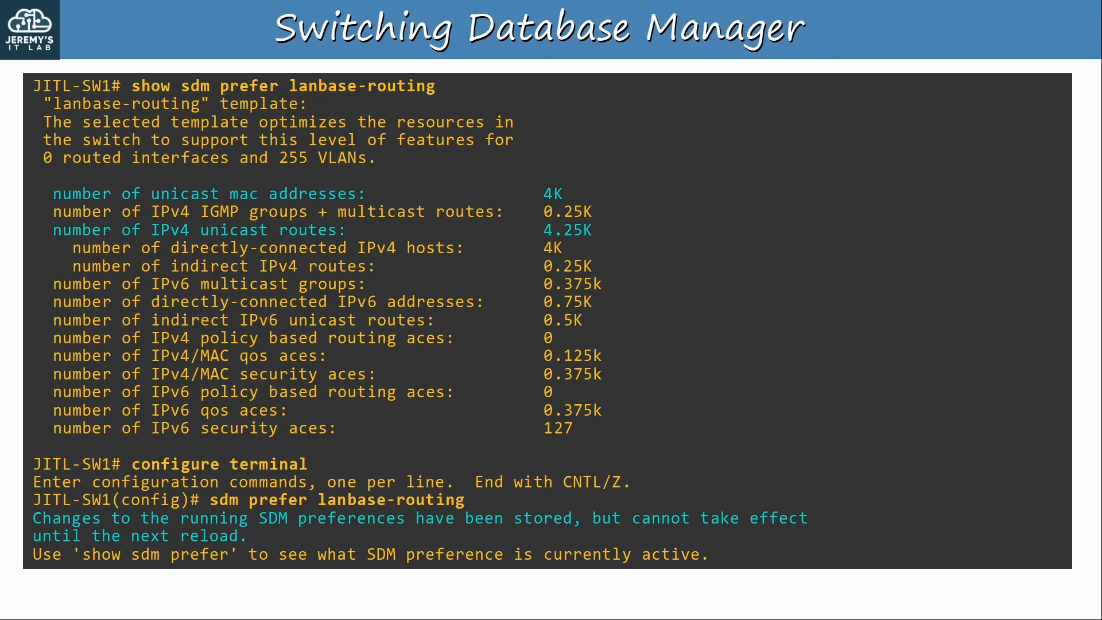
{"action": "type", "text": "show sdm prefer"}
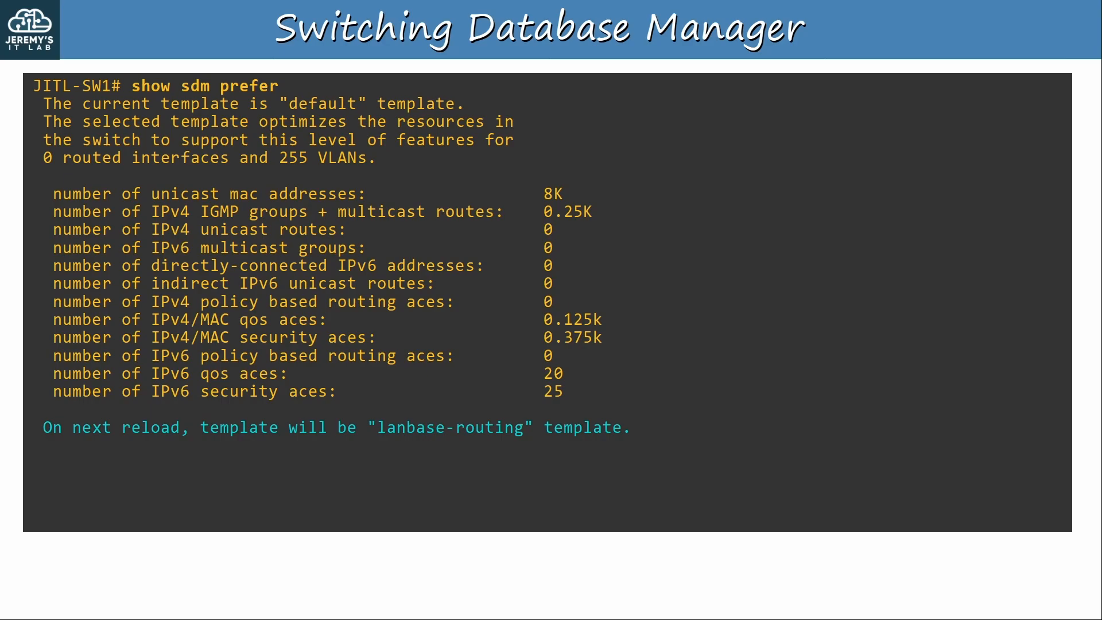
- Reload the switch so lanbase-routing becomes the active SDM template
{"action": "type", "text": "reload"}
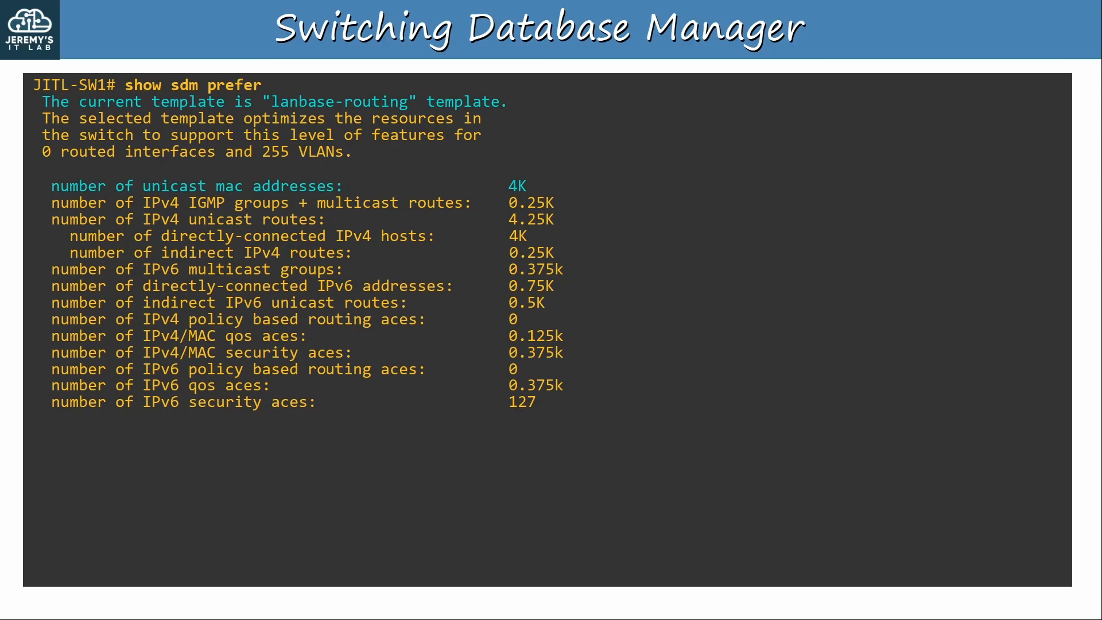
- Verify the MAC address table count (2 entries, 4061 available) and query TCAM utilization
{"action": "type", "text": "show mac address-table count"}
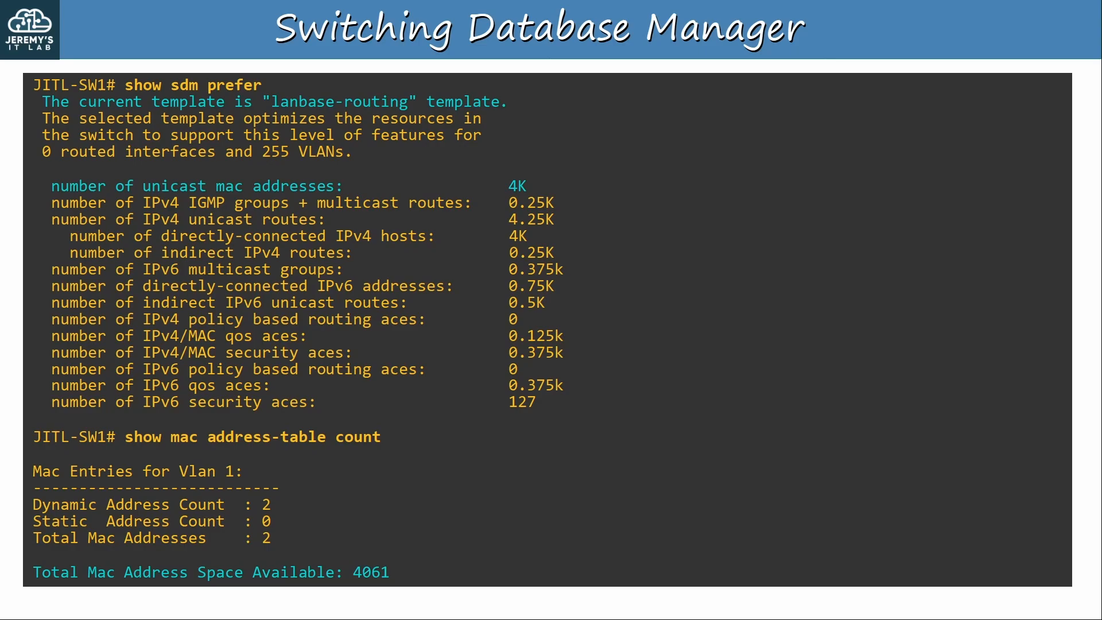
{"action": "type", "text": "show platform tcam utilization"}
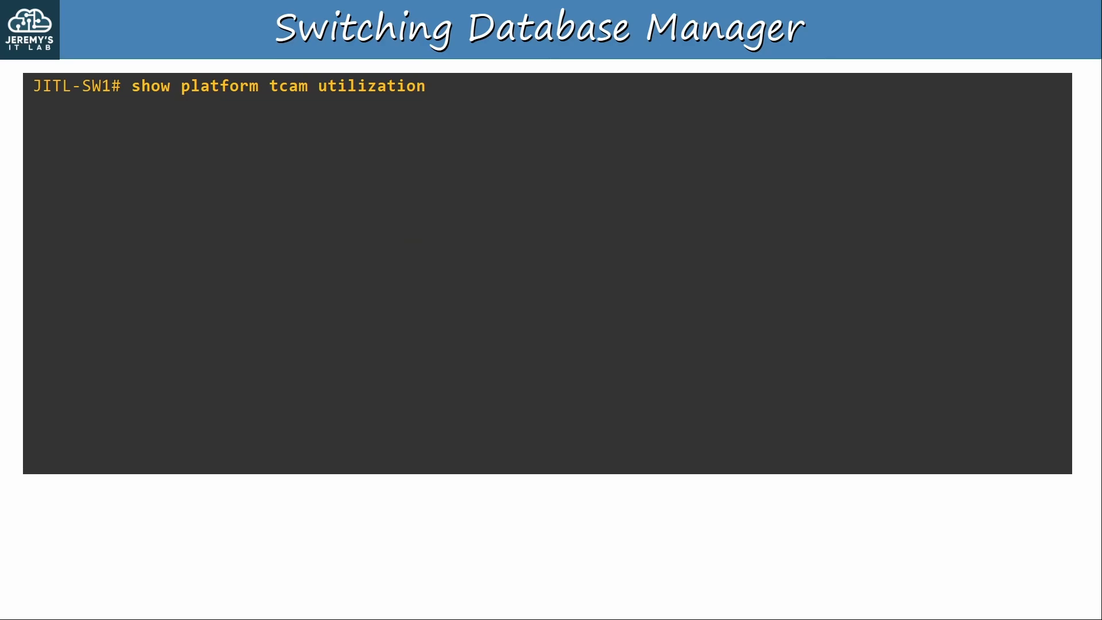